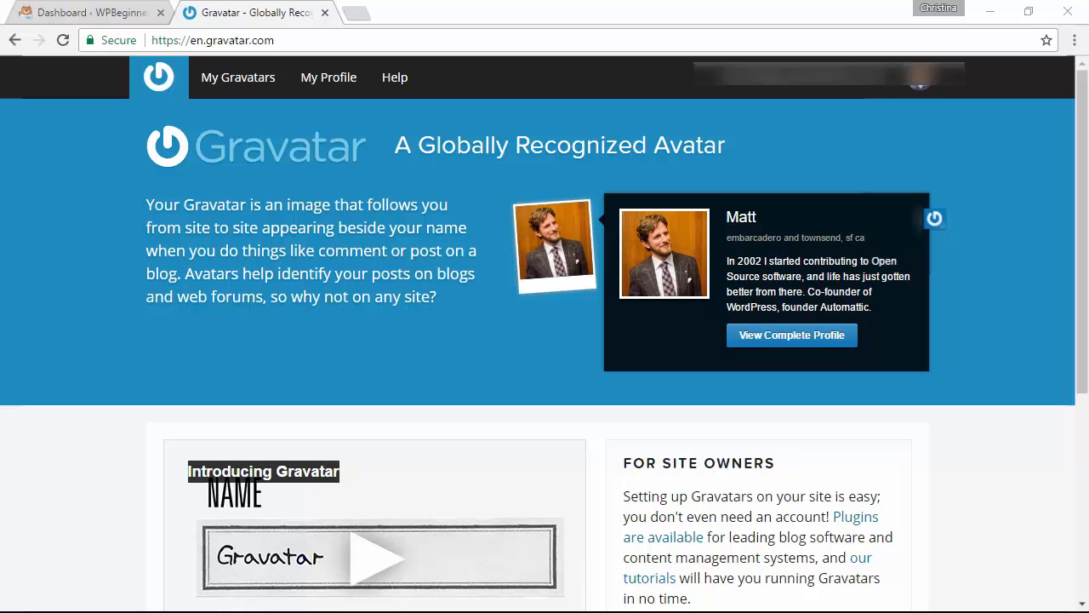
{"action": "mouse_move", "coordinate": [25, 570]}
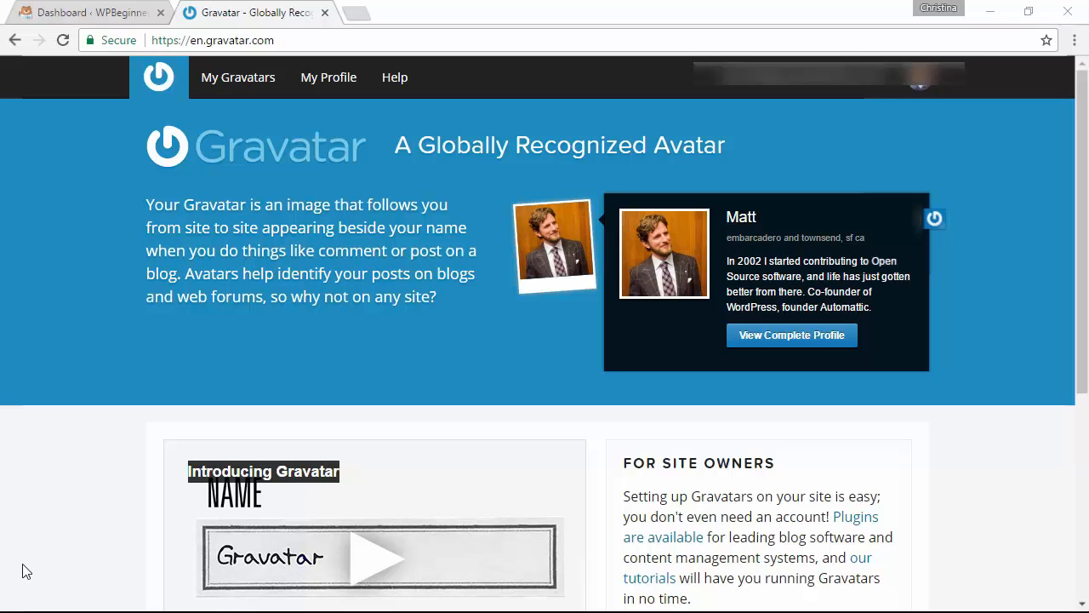
{"action": "mouse_move", "coordinate": [354, 327]}
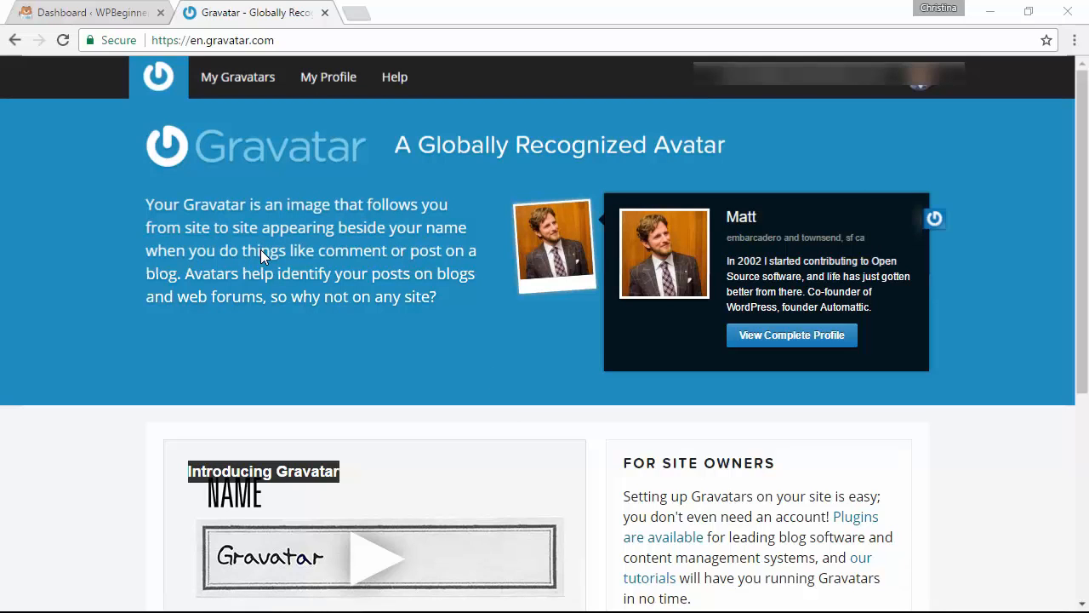
{"action": "mouse_move", "coordinate": [191, 262]}
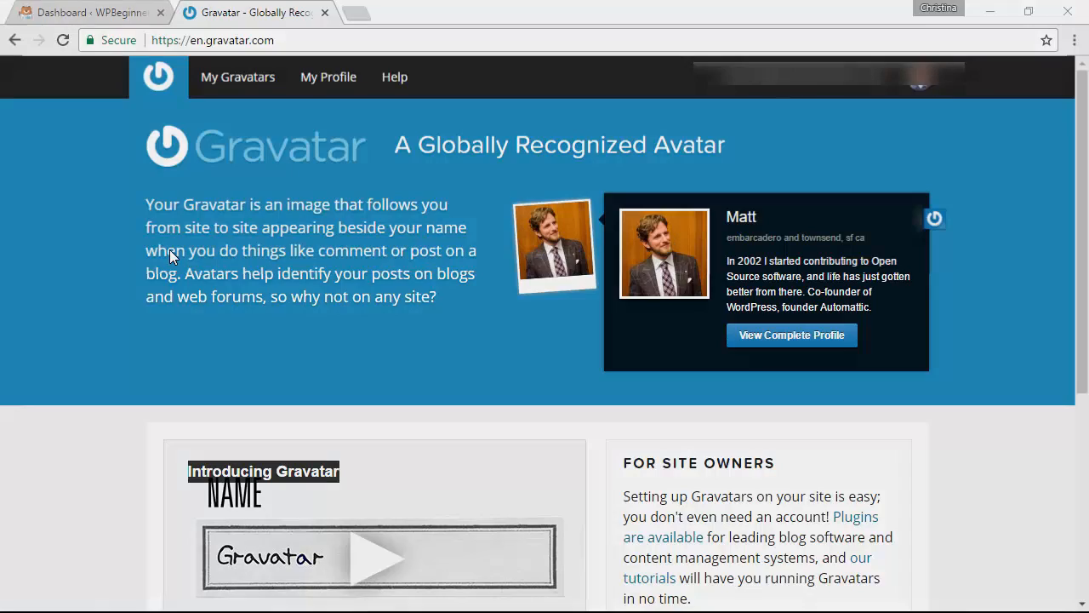
- Search 'wp user avatar' under Plugins > Add New, install it and activate it
{"action": "left_click", "coordinate": [86, 12]}
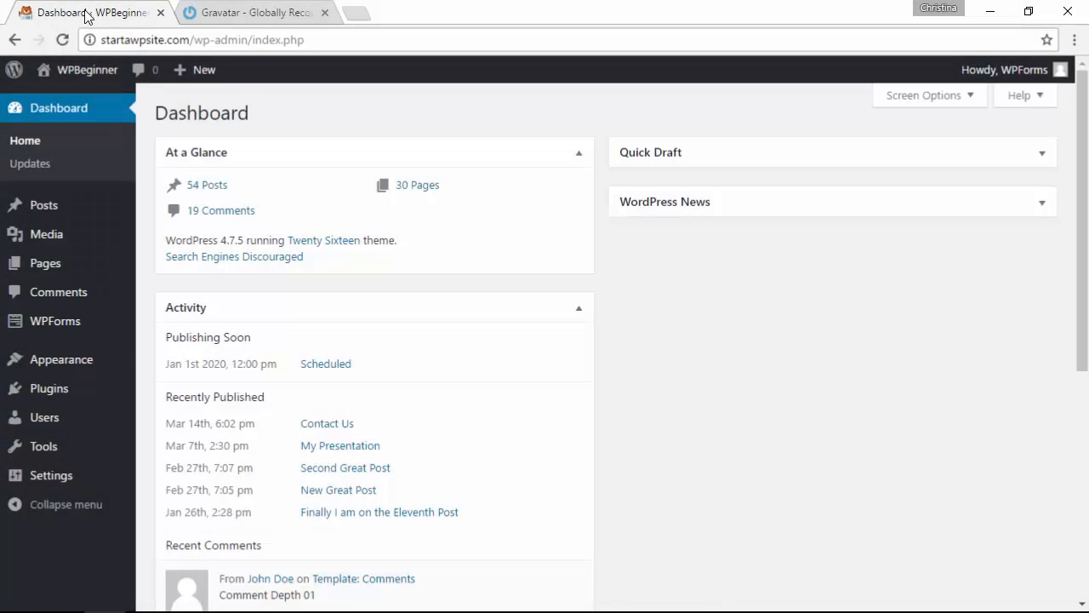
{"action": "mouse_move", "coordinate": [61, 357]}
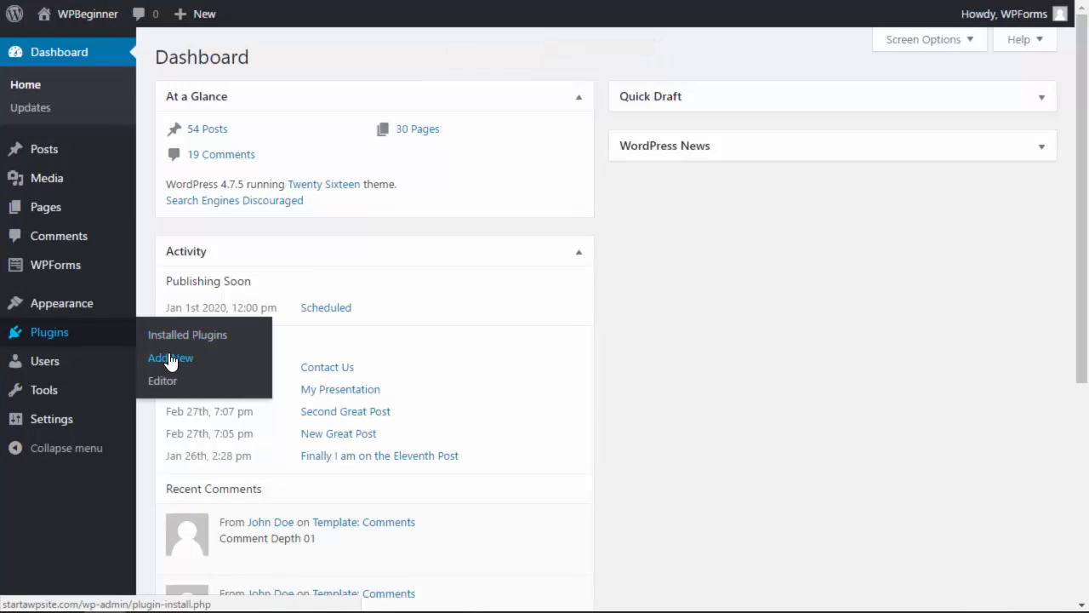
{"action": "left_click", "coordinate": [170, 357]}
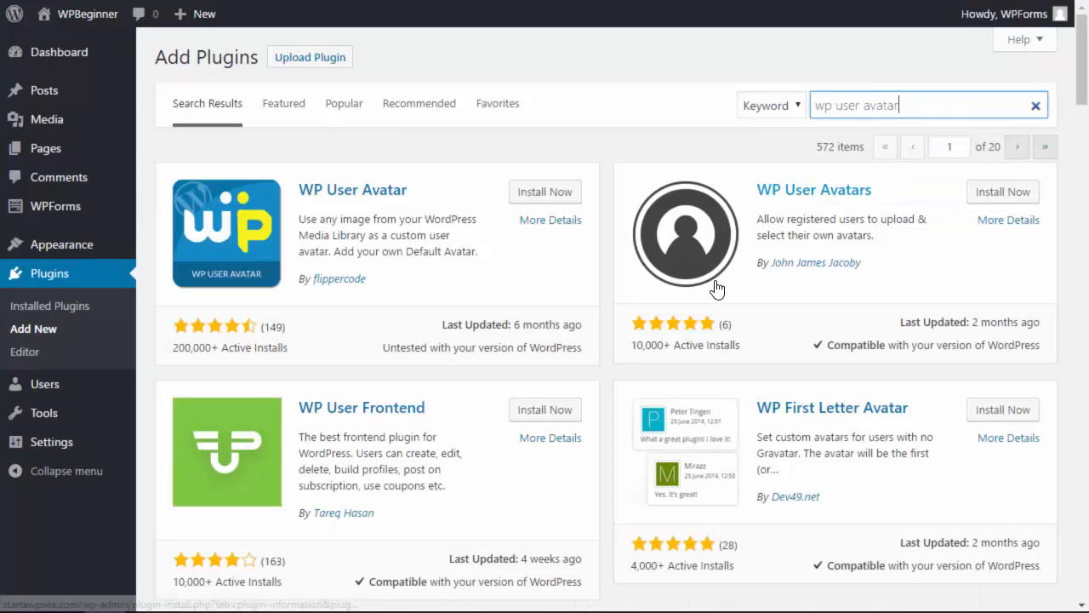
{"action": "left_click", "coordinate": [544, 191]}
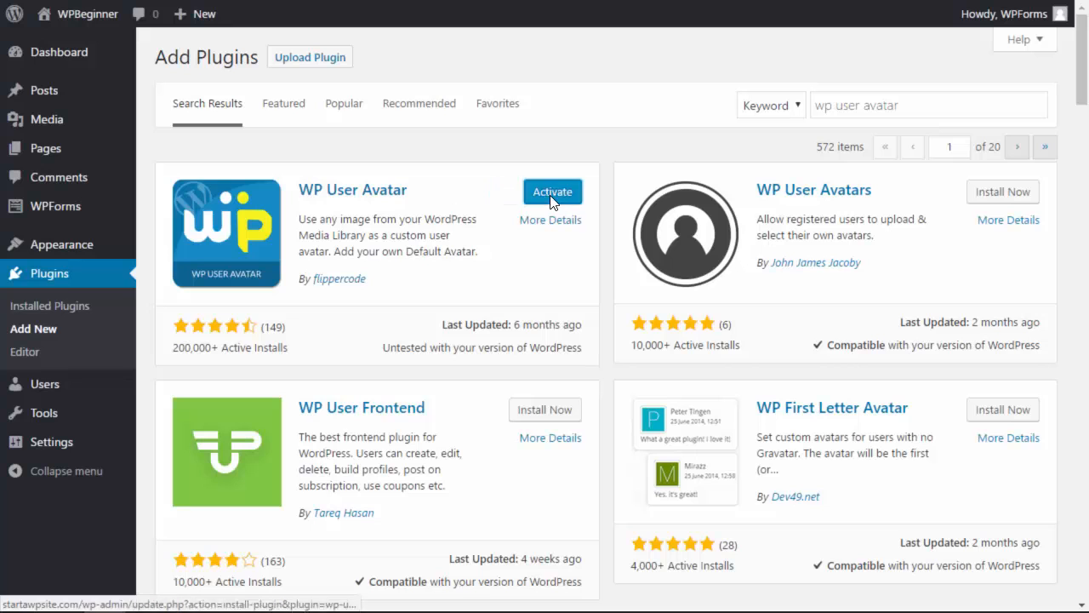
{"action": "left_click", "coordinate": [551, 191]}
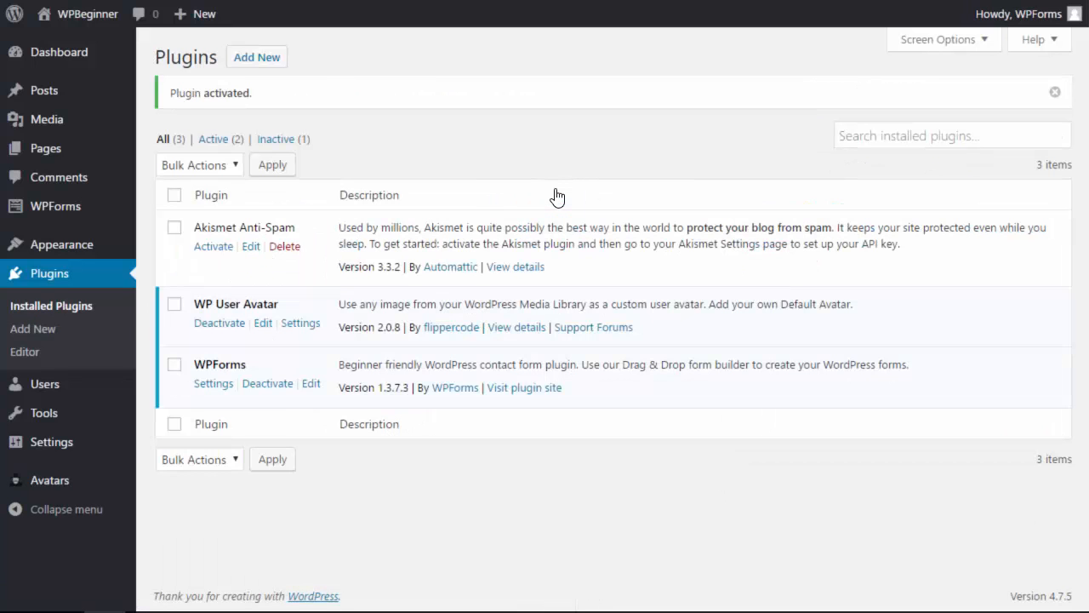
{"action": "mouse_move", "coordinate": [194, 523]}
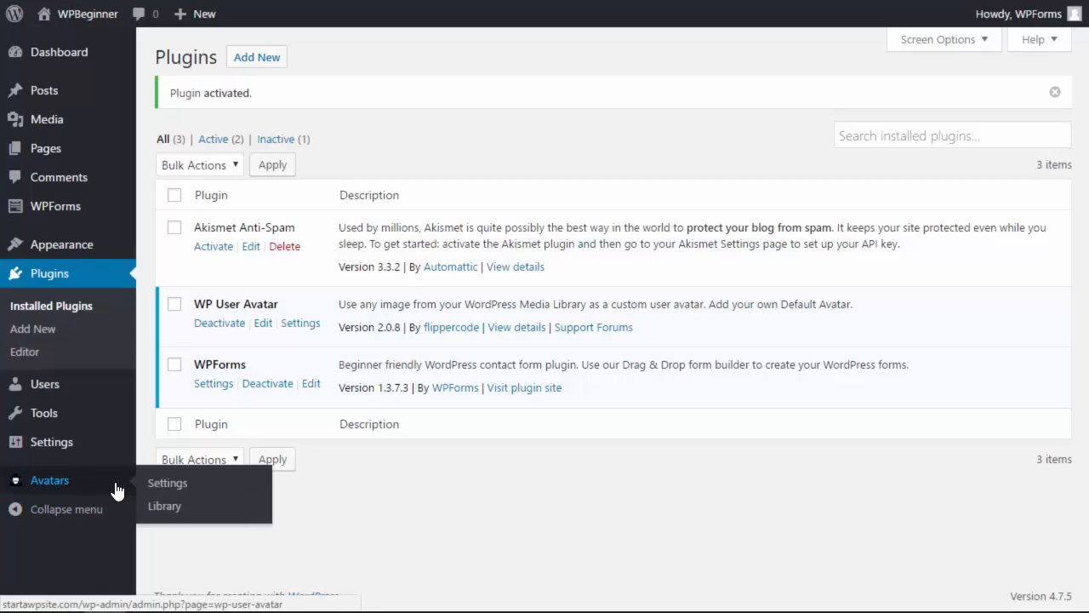
- Review the Avatars > Settings page down to the default avatar choices
{"action": "left_click", "coordinate": [167, 483]}
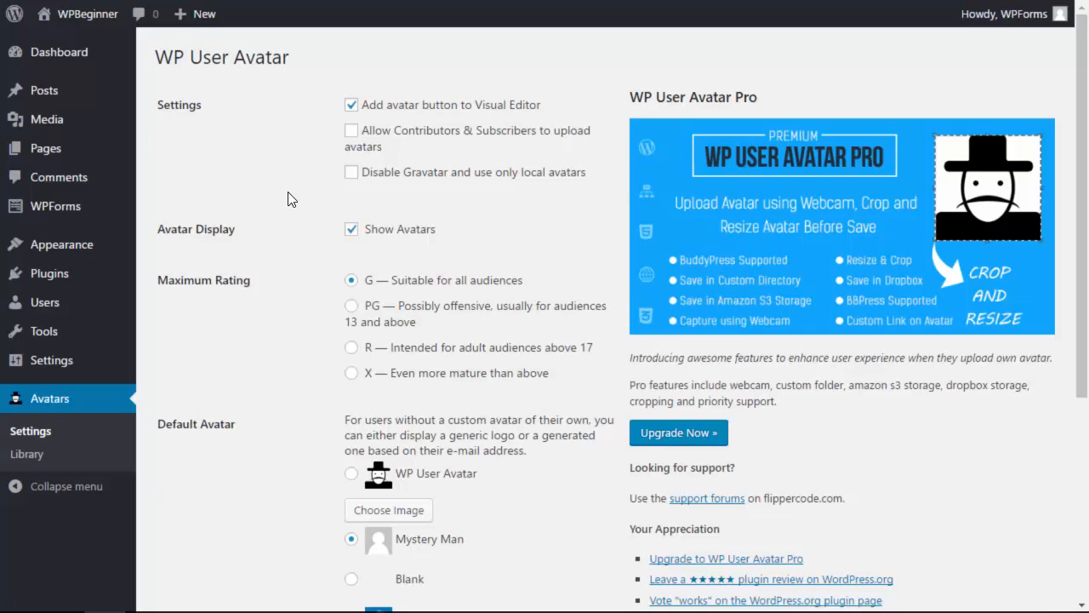
{"action": "mouse_move", "coordinate": [405, 140]}
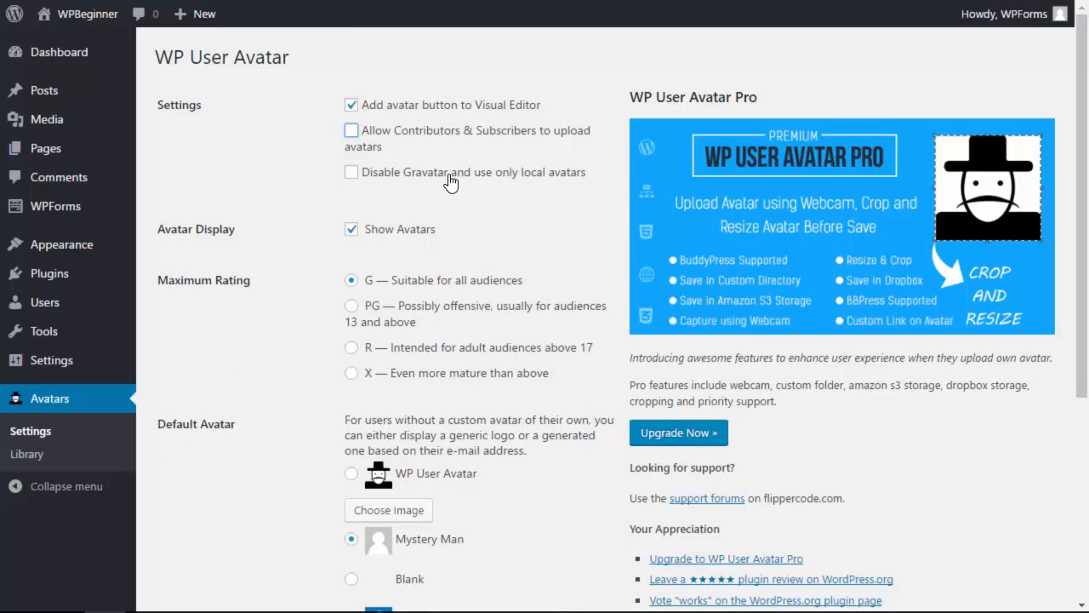
{"action": "mouse_move", "coordinate": [497, 178]}
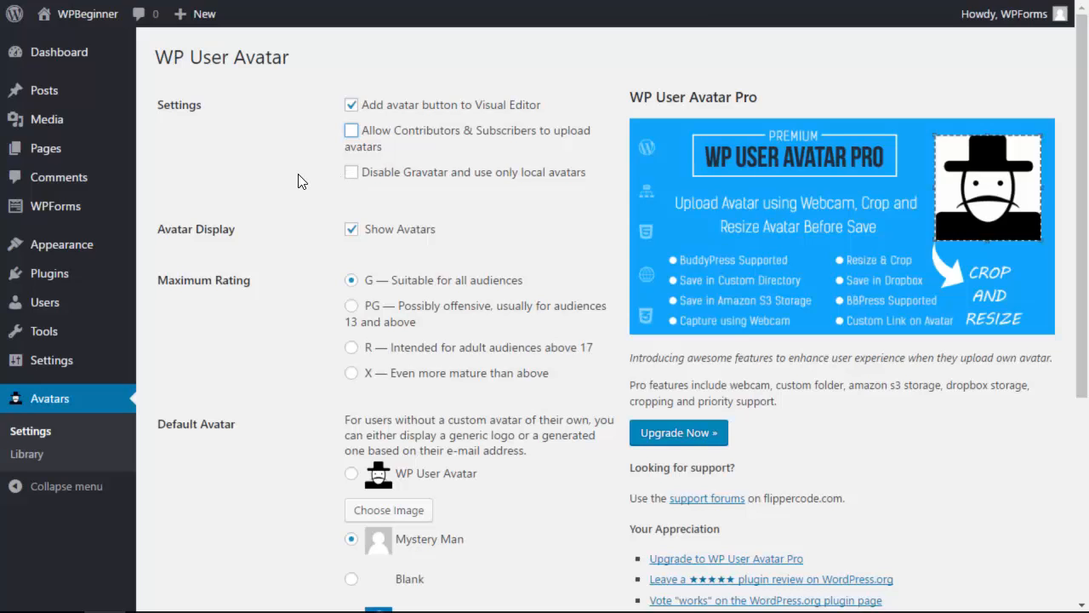
{"action": "mouse_move", "coordinate": [458, 194]}
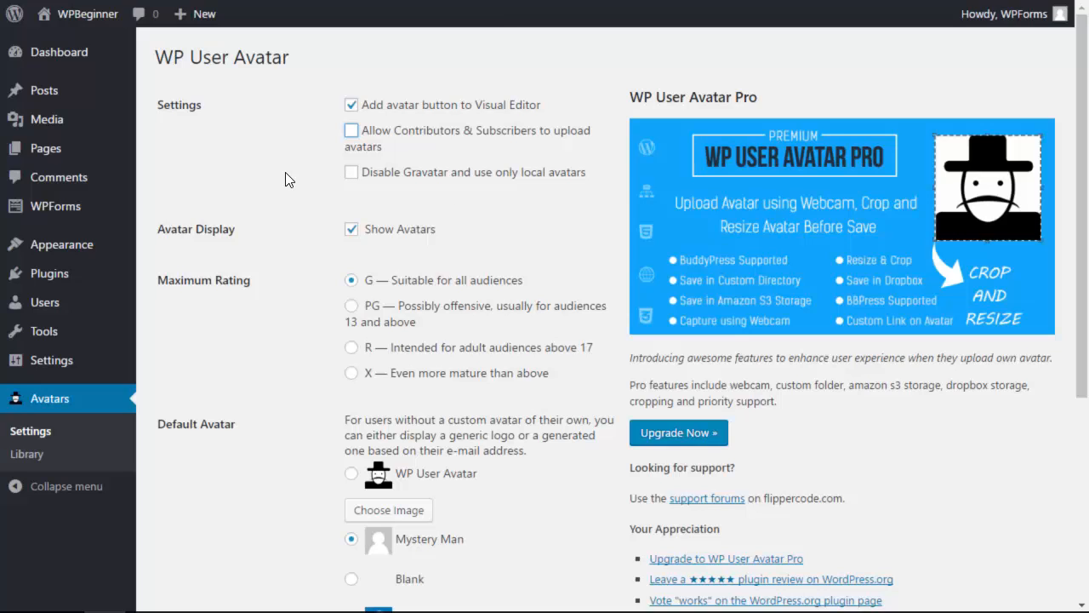
{"action": "mouse_move", "coordinate": [337, 272]}
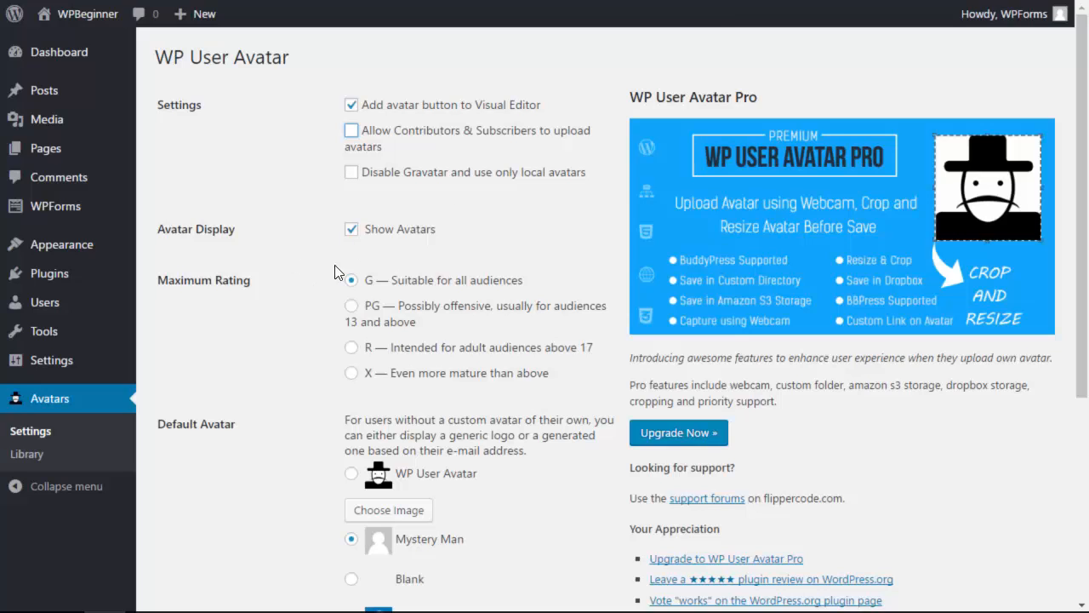
{"action": "scroll", "scroll_direction": "down", "scroll_amount": 3}
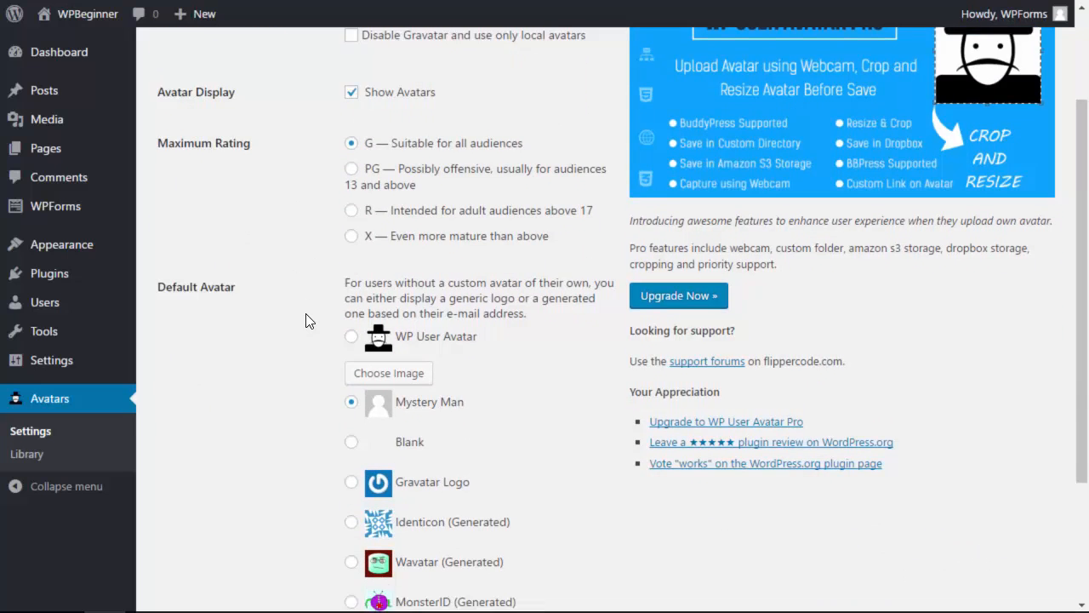
{"action": "scroll", "scroll_direction": "down", "scroll_amount": 3}
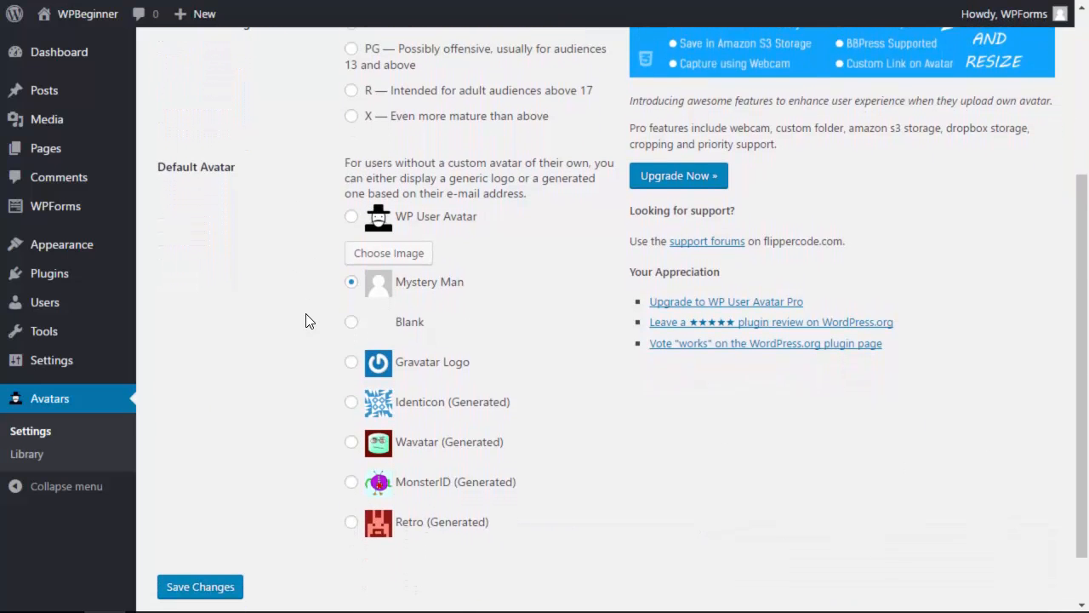
{"action": "scroll", "scroll_direction": "down", "scroll_amount": 3}
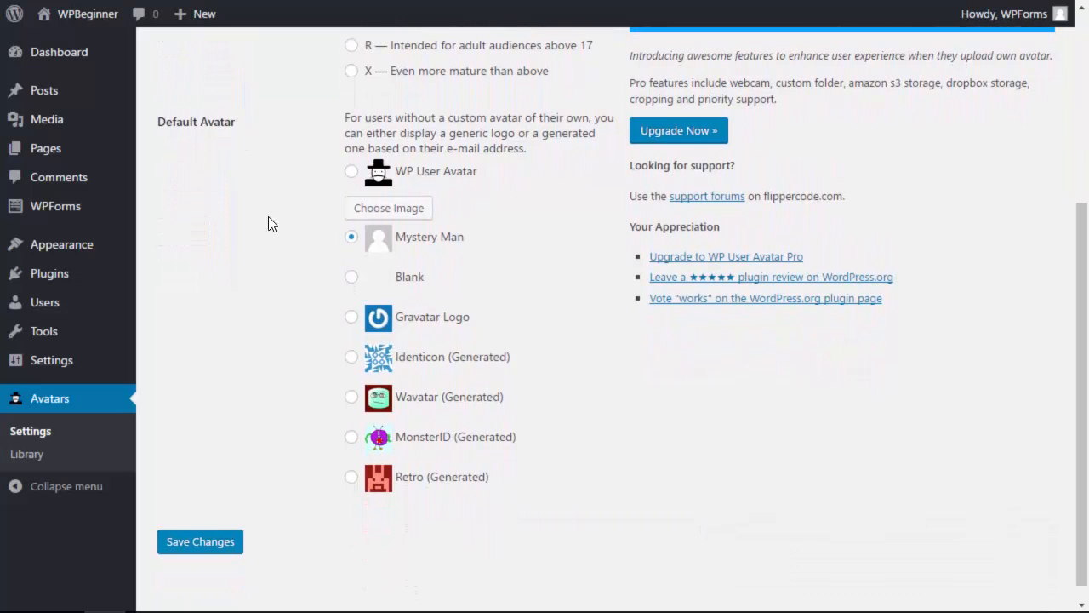
{"action": "mouse_move", "coordinate": [316, 395]}
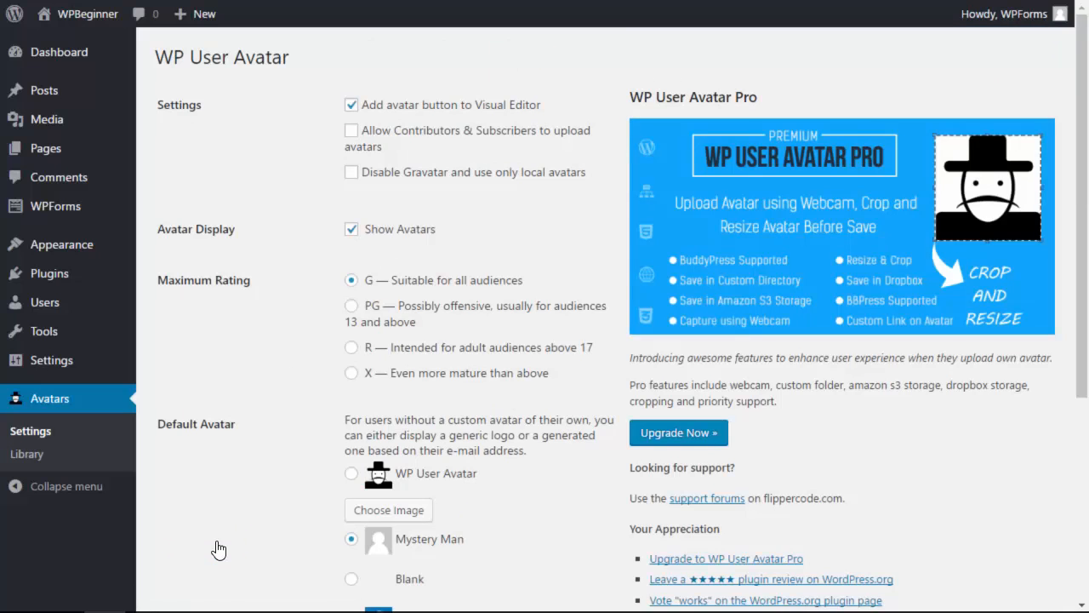
{"action": "mouse_move", "coordinate": [44, 303]}
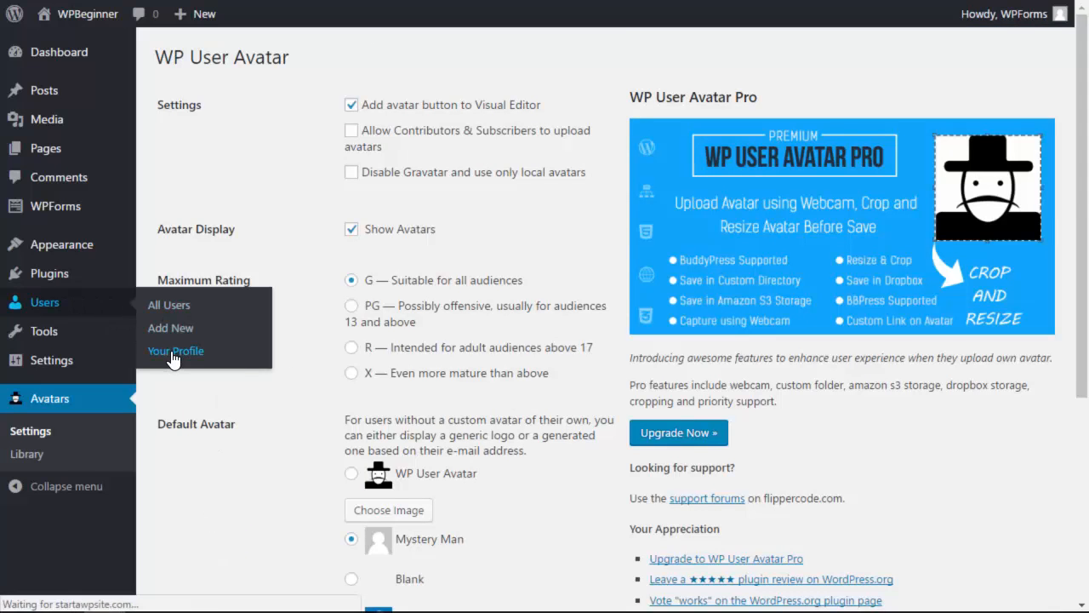
- Go to Users > Your Profile and scroll to the new Avatar section
{"action": "left_click", "coordinate": [176, 350]}
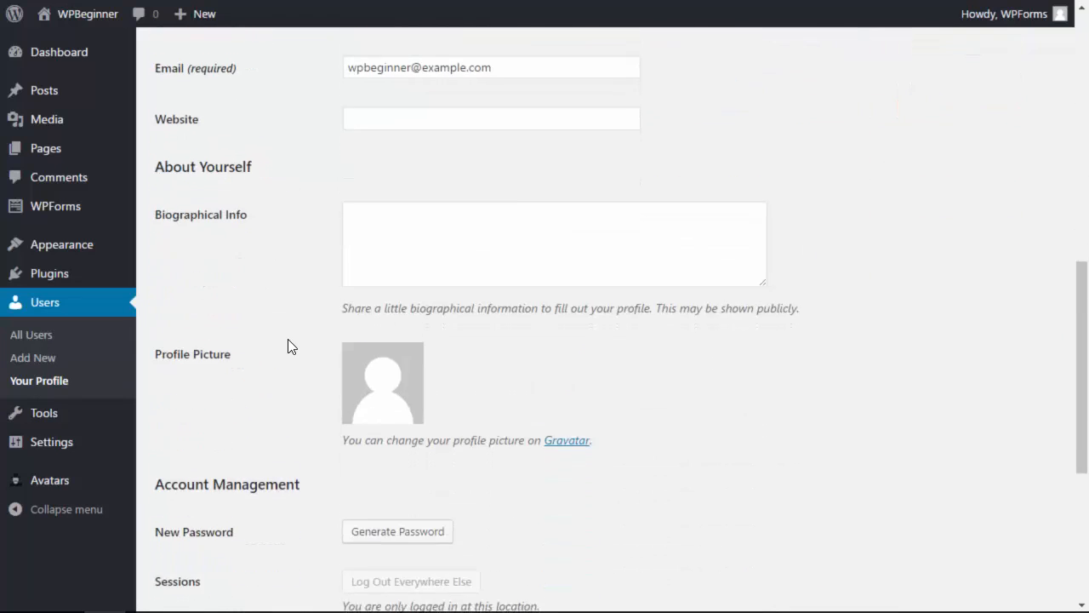
{"action": "scroll", "scroll_direction": "down", "scroll_amount": 3}
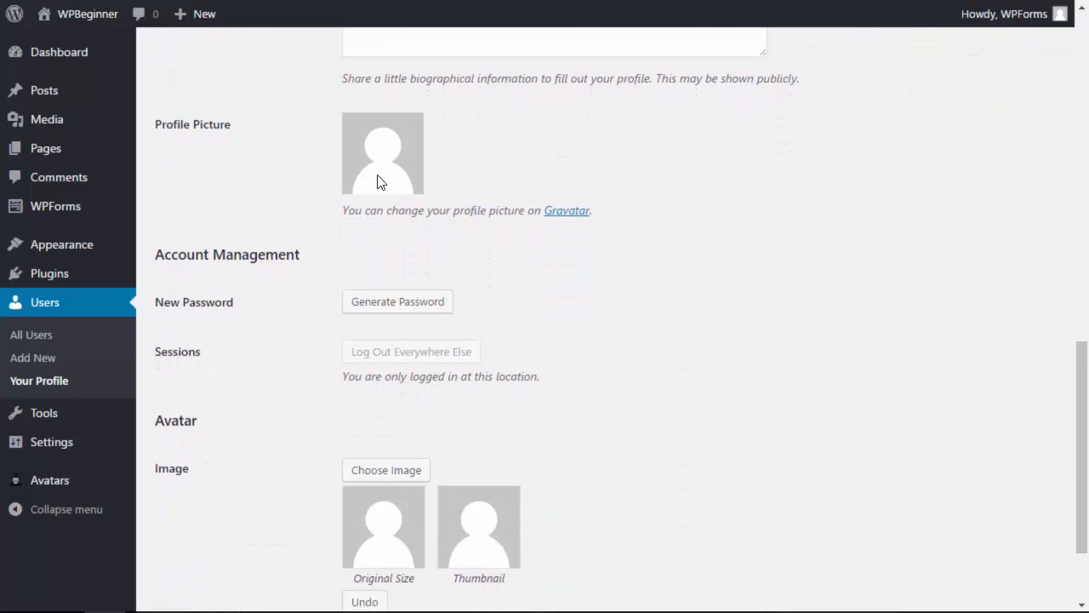
{"action": "scroll", "scroll_direction": "down", "scroll_amount": 3}
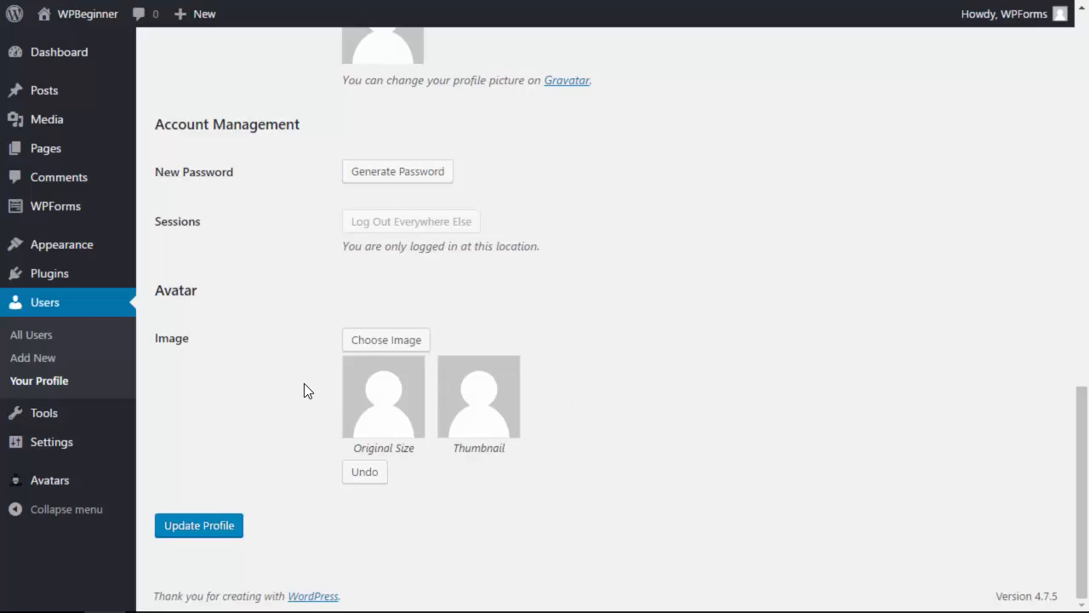
- Choose mascot.png from the Media Library as the profile avatar, without saving yet
{"action": "left_click", "coordinate": [384, 341]}
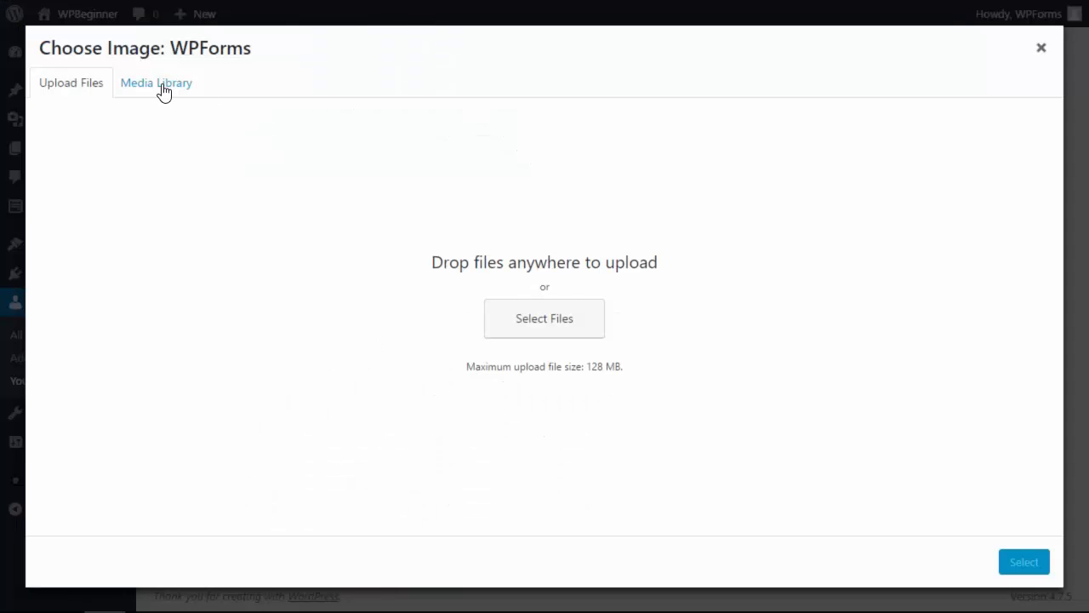
{"action": "left_click", "coordinate": [157, 82]}
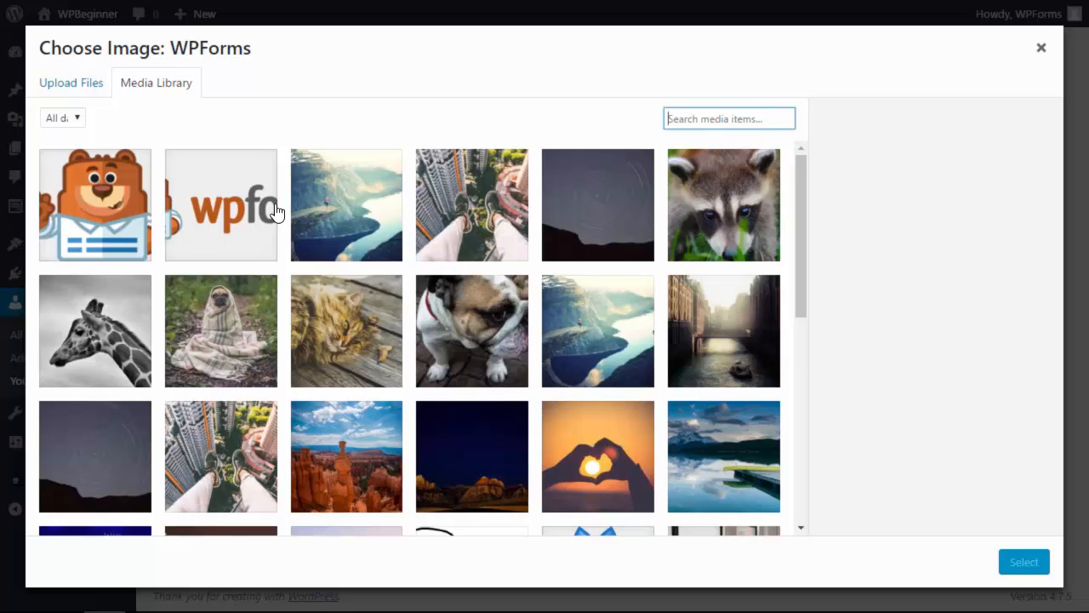
{"action": "left_click", "coordinate": [597, 300]}
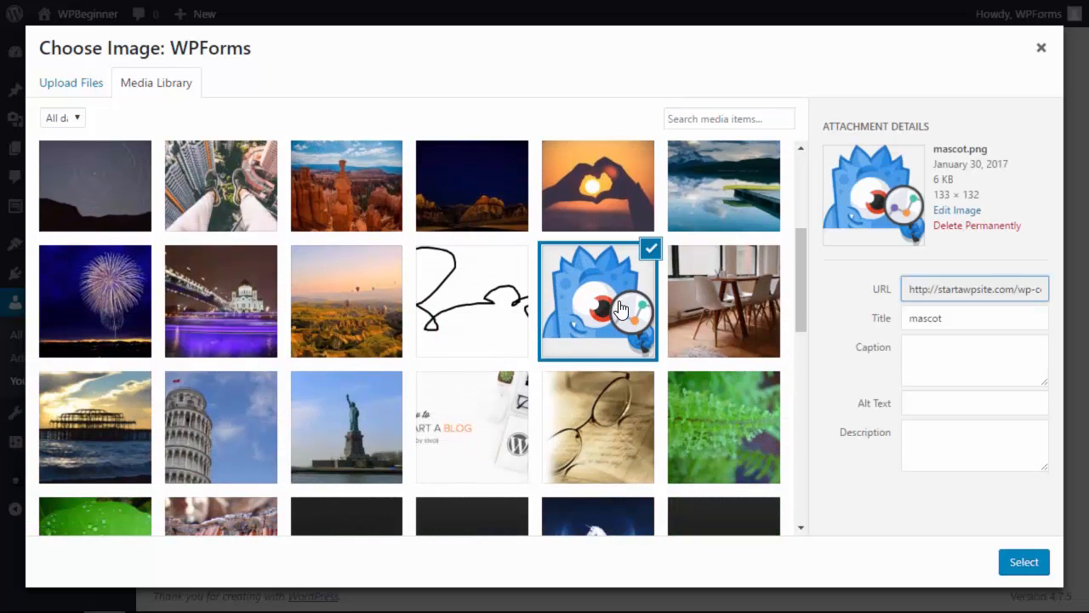
{"action": "scroll", "scroll_direction": "down", "scroll_amount": 3}
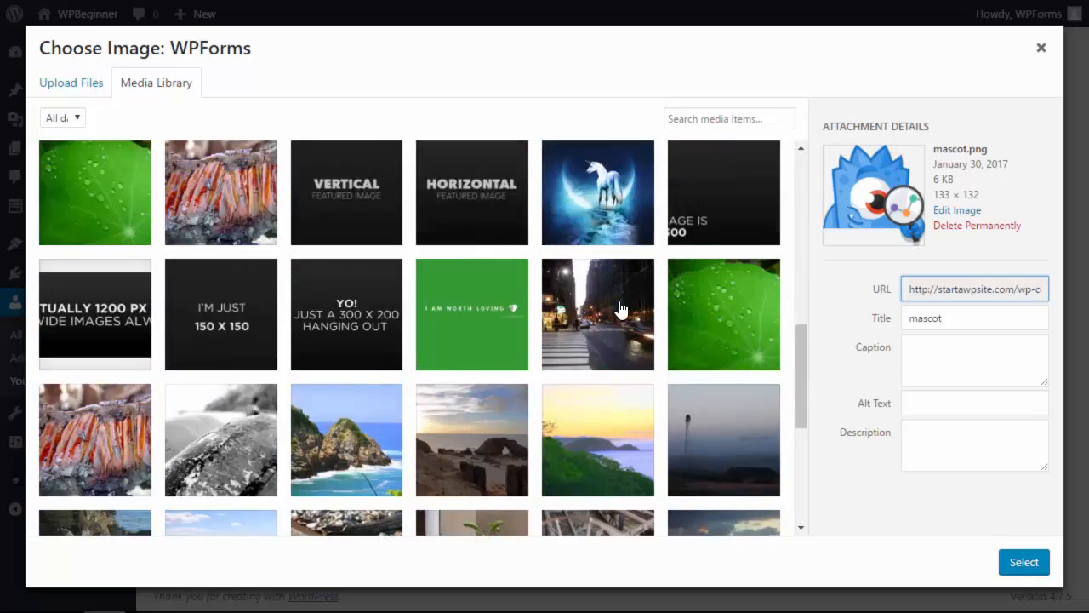
{"action": "left_click", "coordinate": [1025, 562]}
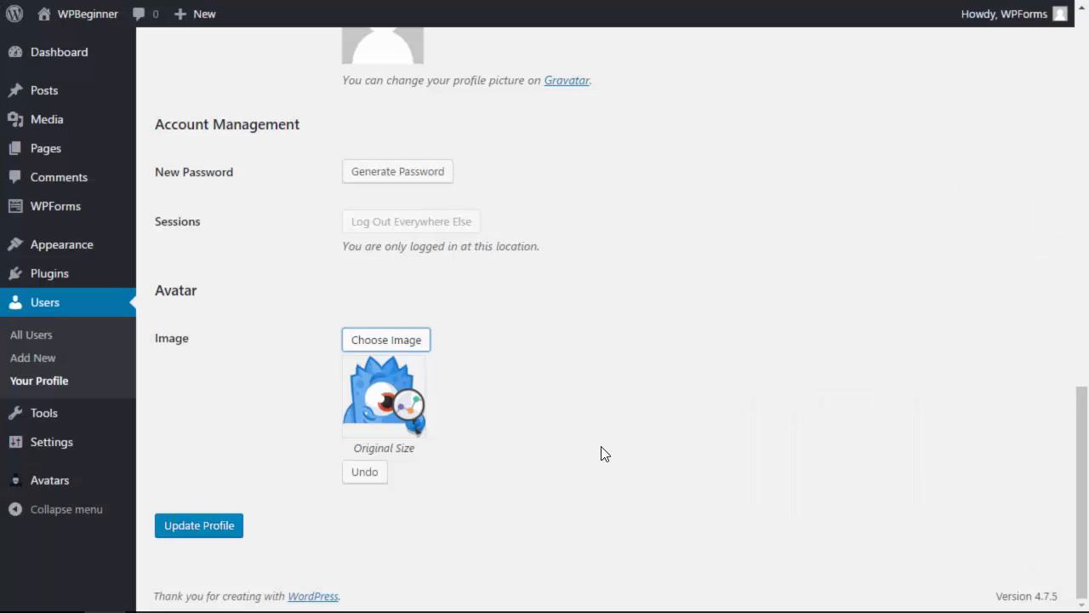